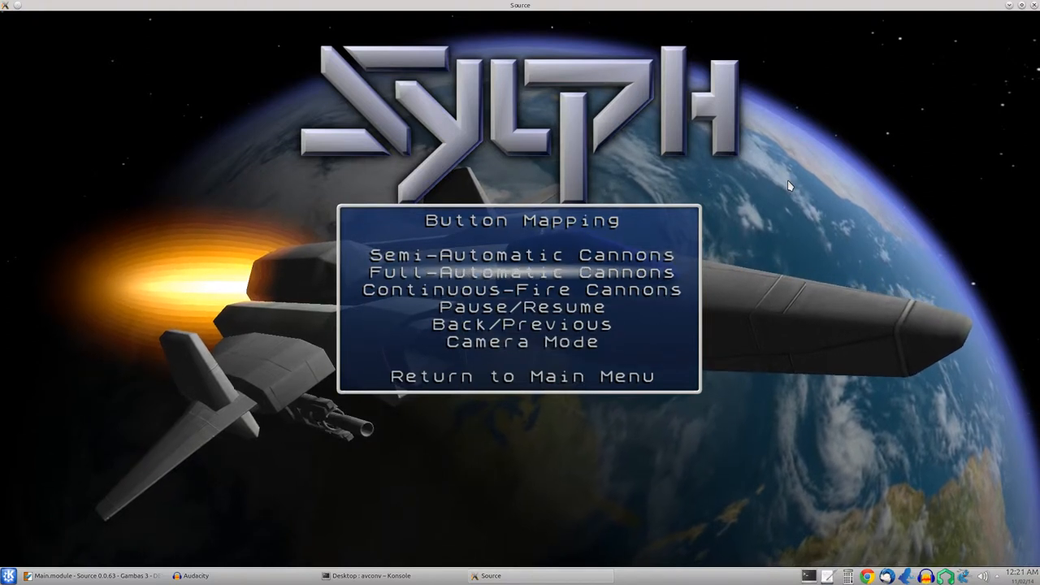
- Finish the Area 01 river flight at score 960 and quit back to the title menu
left_click(520, 254)
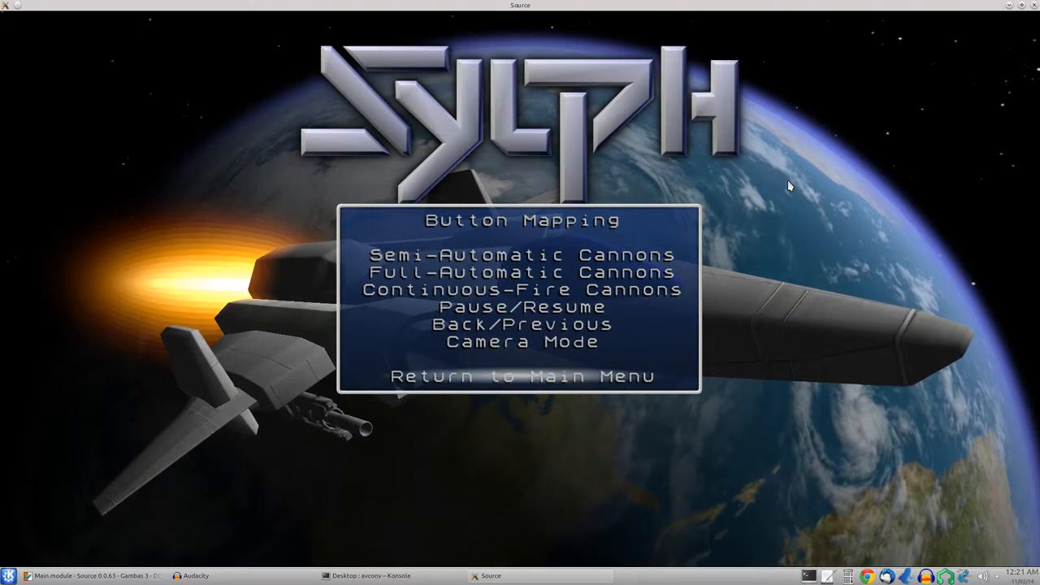
left_click(521, 376)
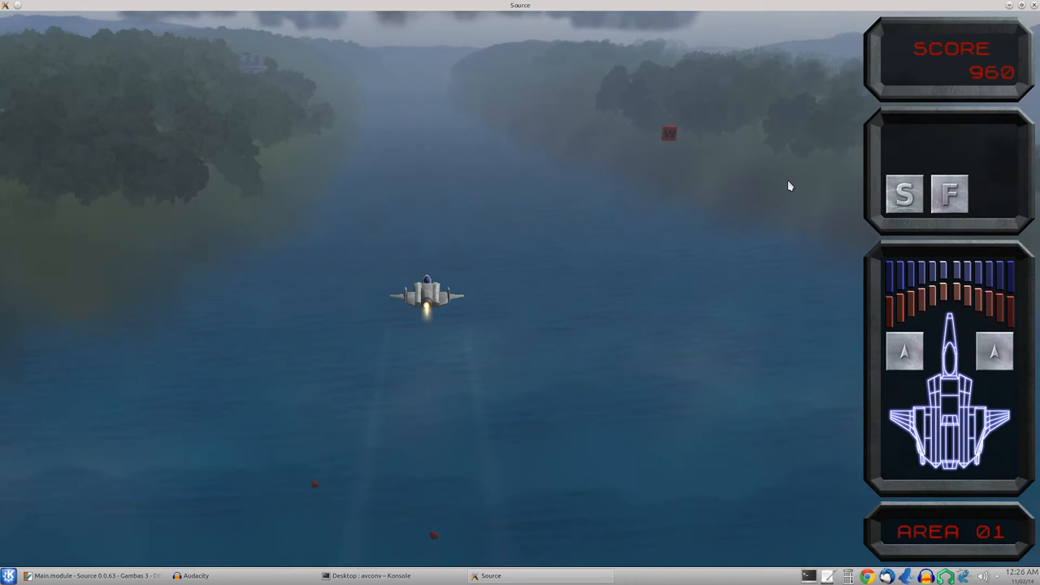
key("w")
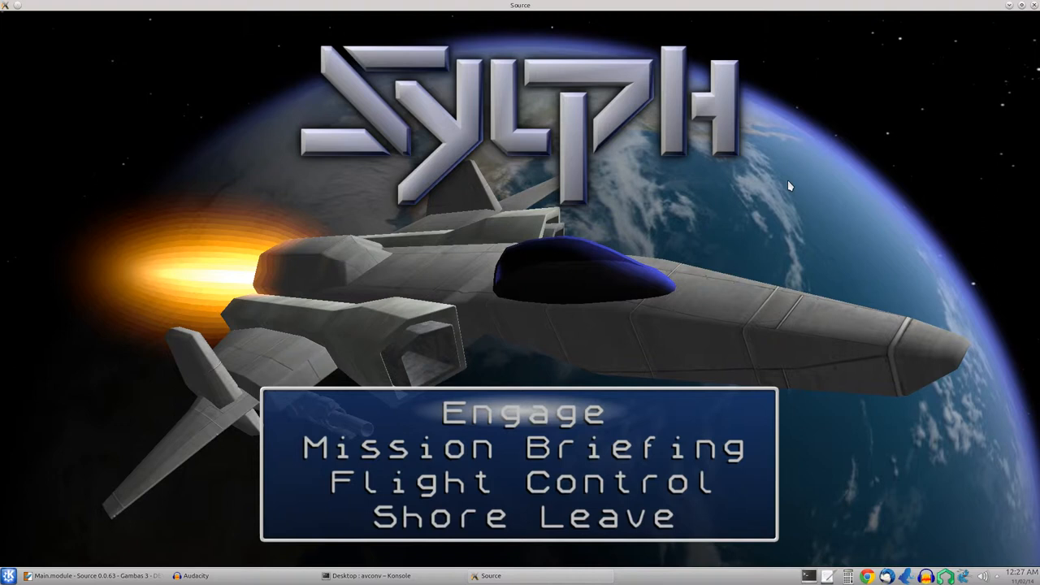
- Stay on the title menu showing Engage, Mission Briefing, Flight Control and Shore Leave
left_click(522, 413)
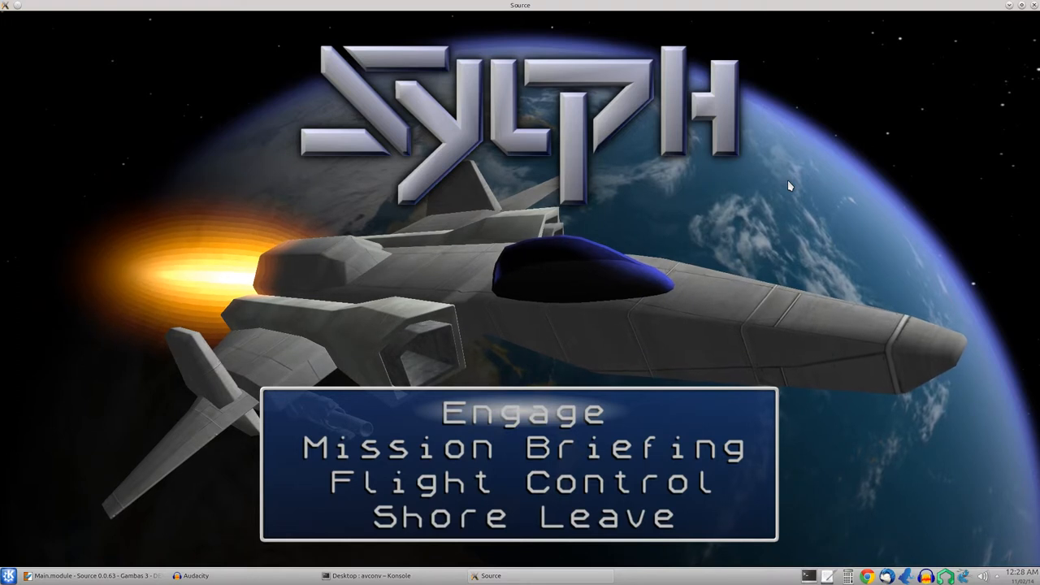
- Choose Engage and launch AREA 02 from the Stage Selection list
left_click(522, 412)
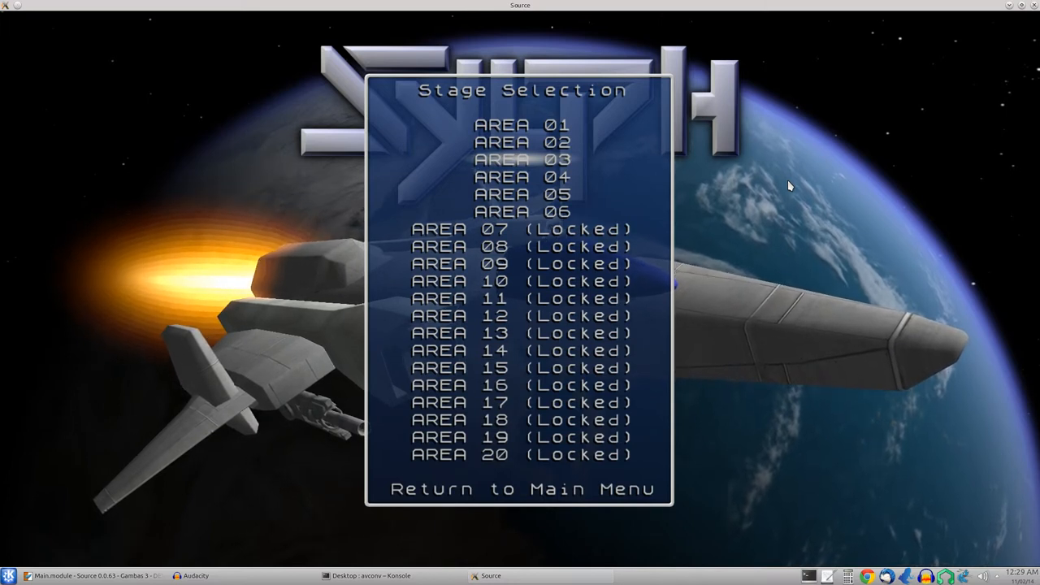
left_click(523, 142)
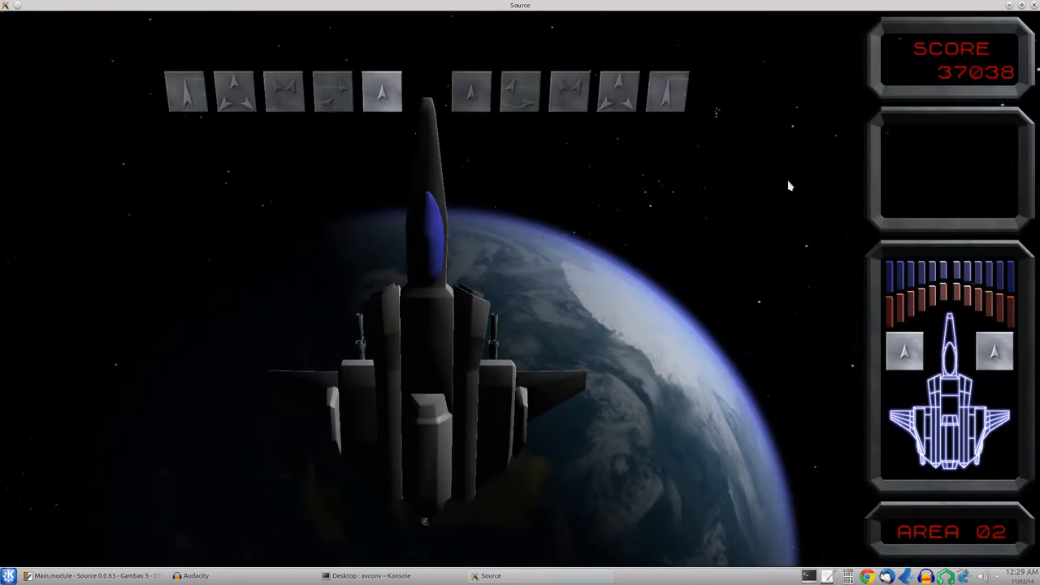